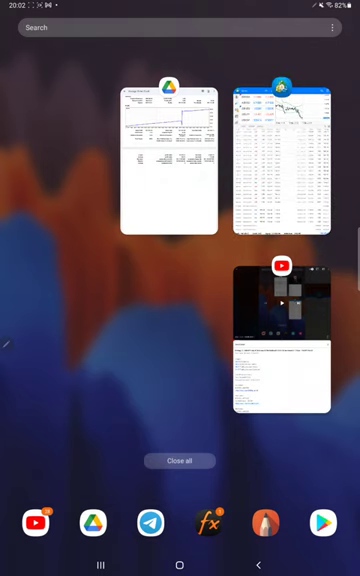
- Reopen the Strategy 12 Part 2 PDF from the recent apps switcher
{"action": "left_click", "coordinate": [180, 160]}
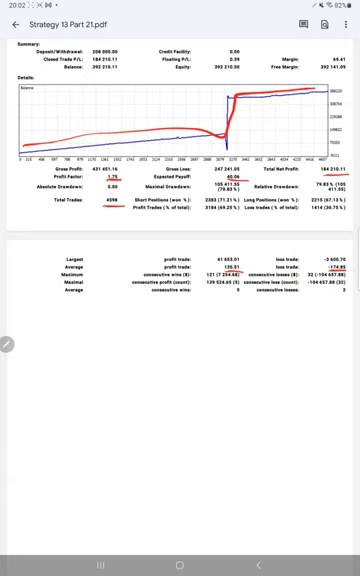
- Handwrite R:R = 1:0.77, B.E. about 56% and begin the 'Ac' accuracy note in red pen
{"action": "left_click_drag", "start_coordinate": [18, 300], "coordinate": [76, 320]}
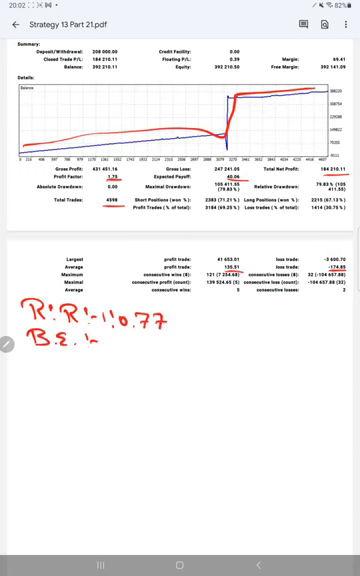
{"action": "type", "text": "561"}
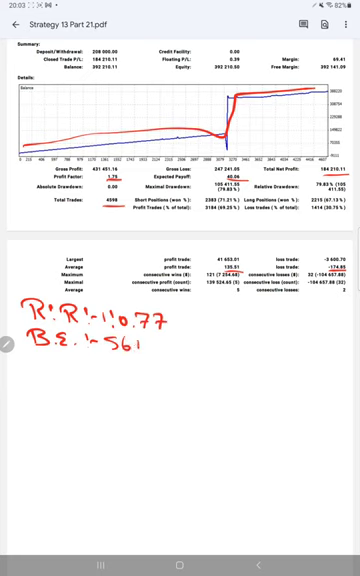
{"action": "type", "text": "Ac"}
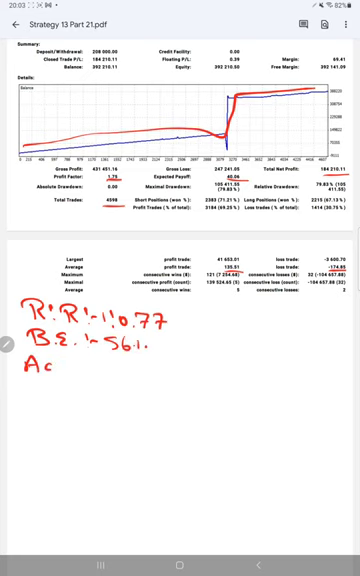